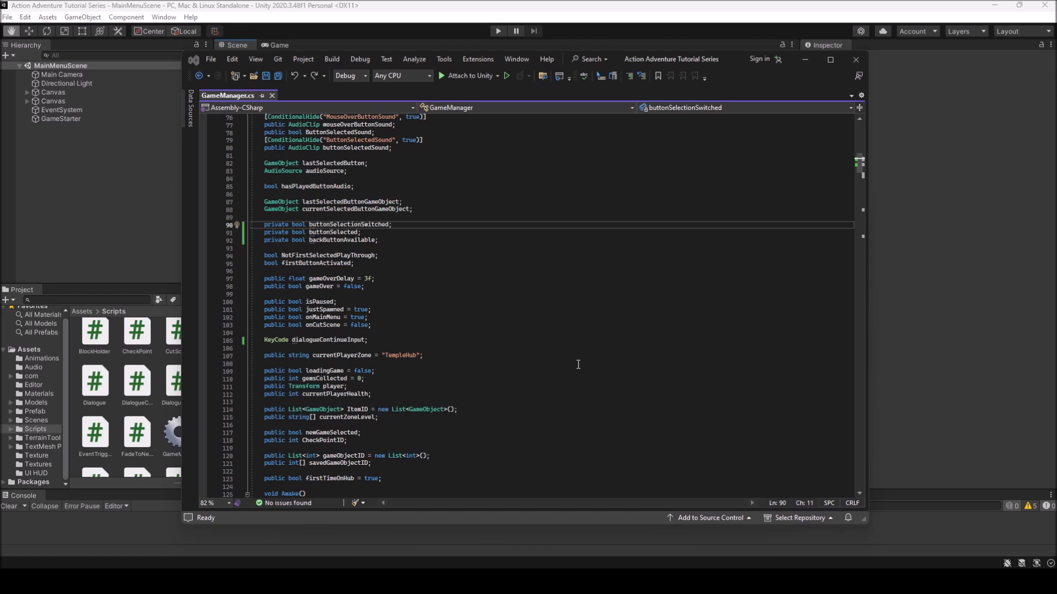
mouse_move(555, 243)
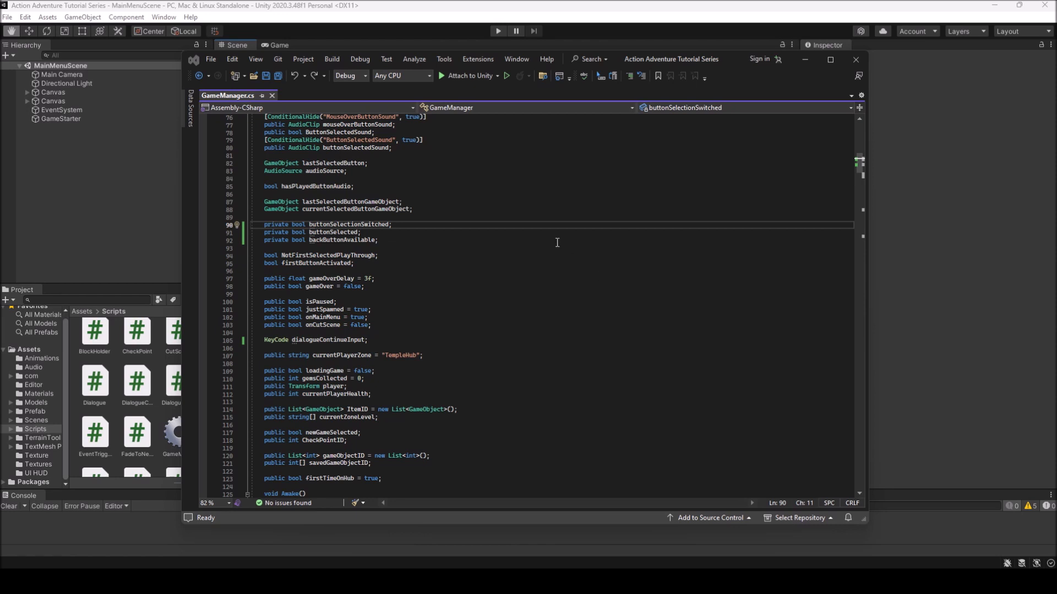
mouse_move(521, 242)
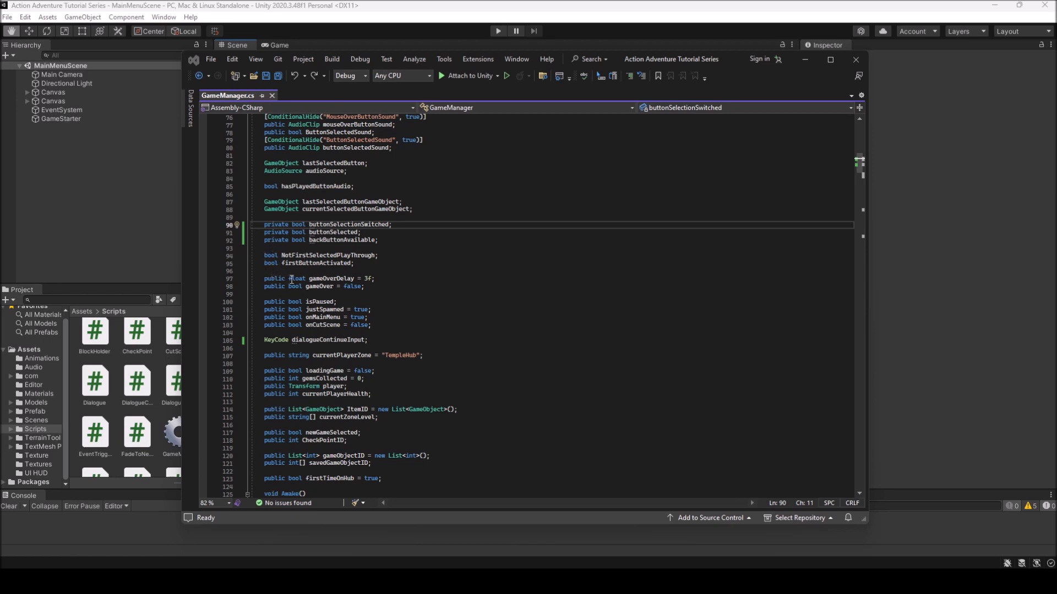
mouse_move(450, 261)
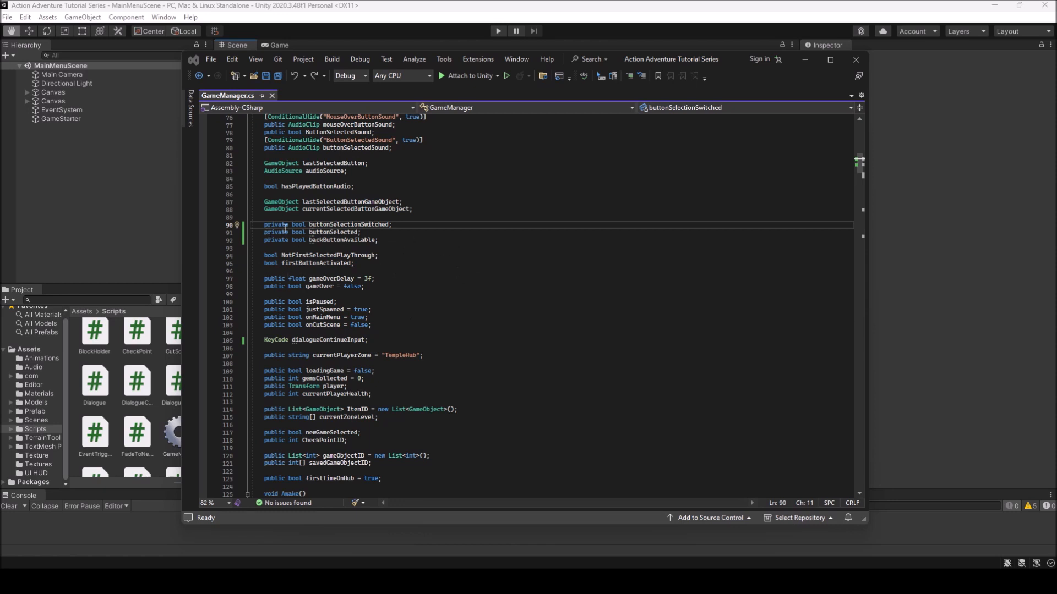
Delete the private modifier from buttonSelectionSwitched (line 90) and buttonSelected (line 91)
double_click(276, 225)
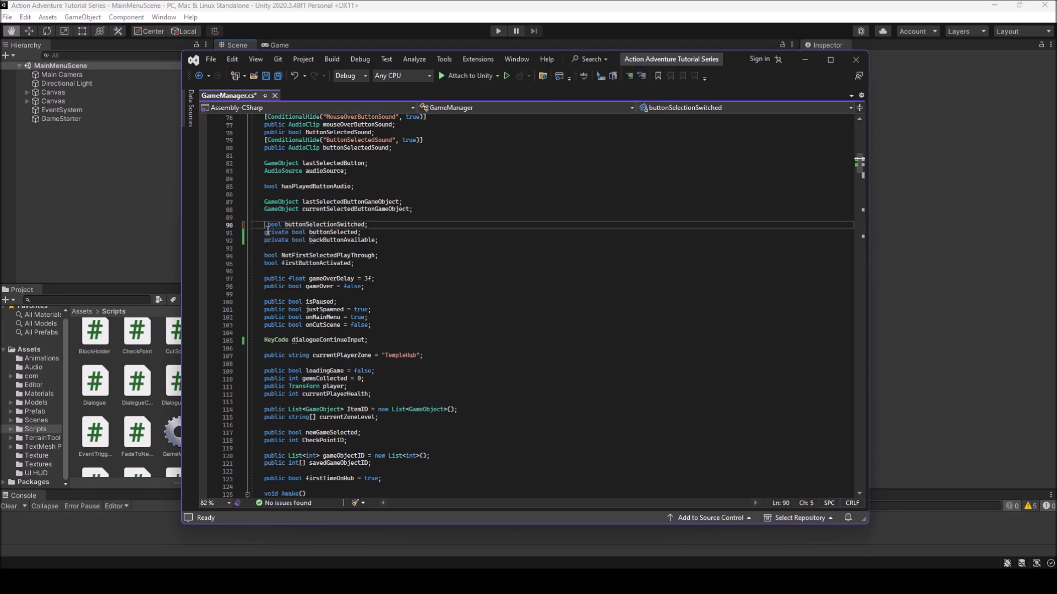
left_click(290, 232)
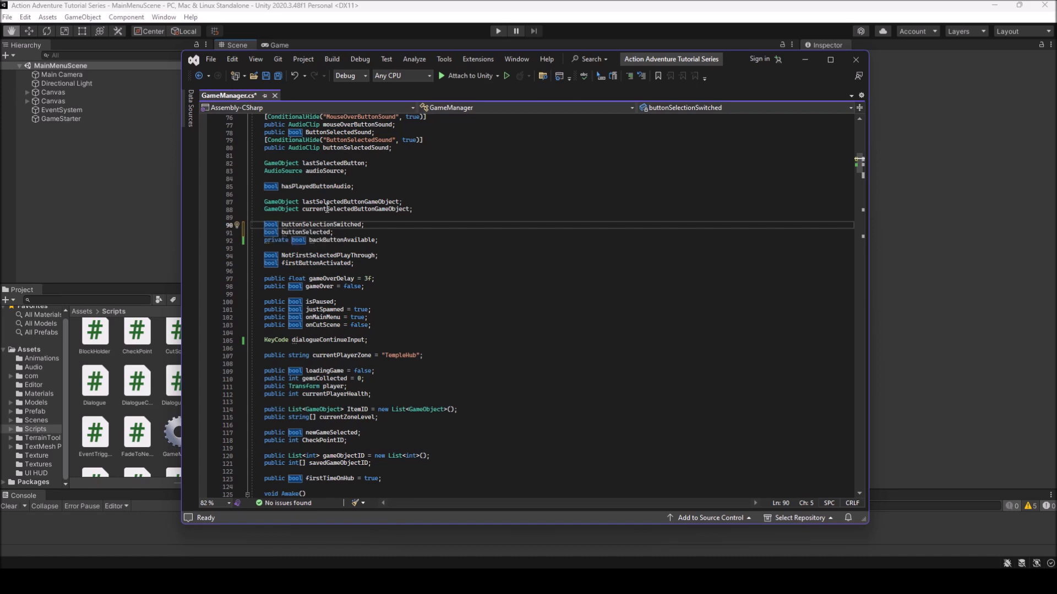
mouse_move(328, 186)
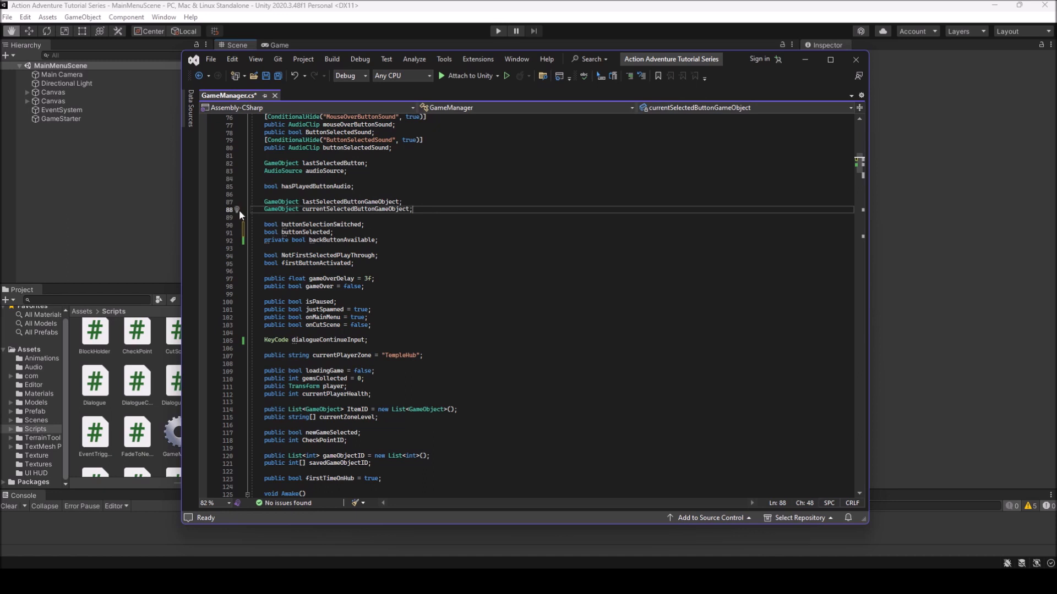
mouse_move(427, 249)
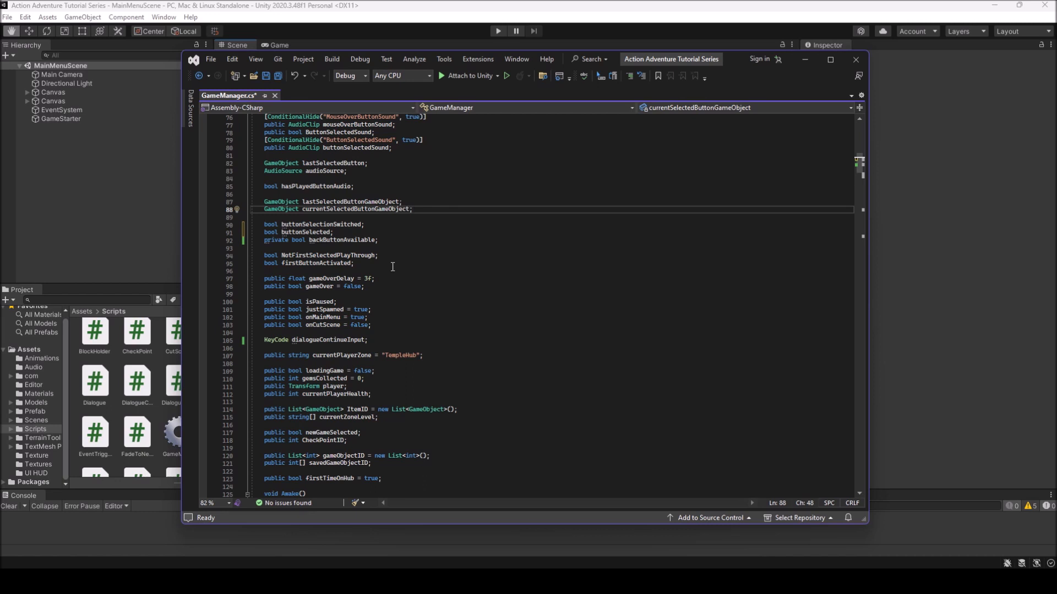
left_click(412, 209)
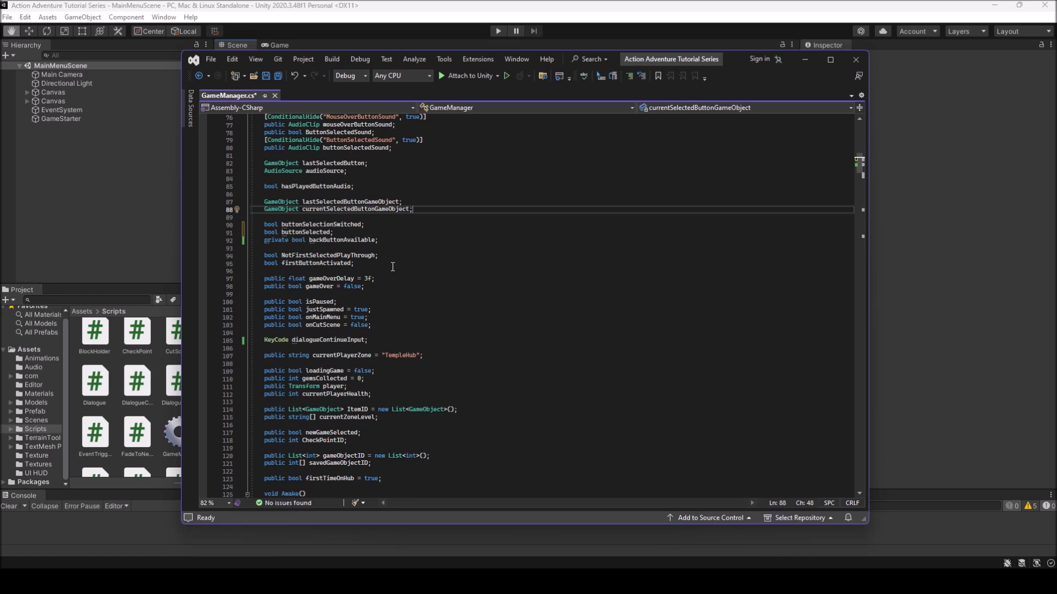
left_click(444, 59)
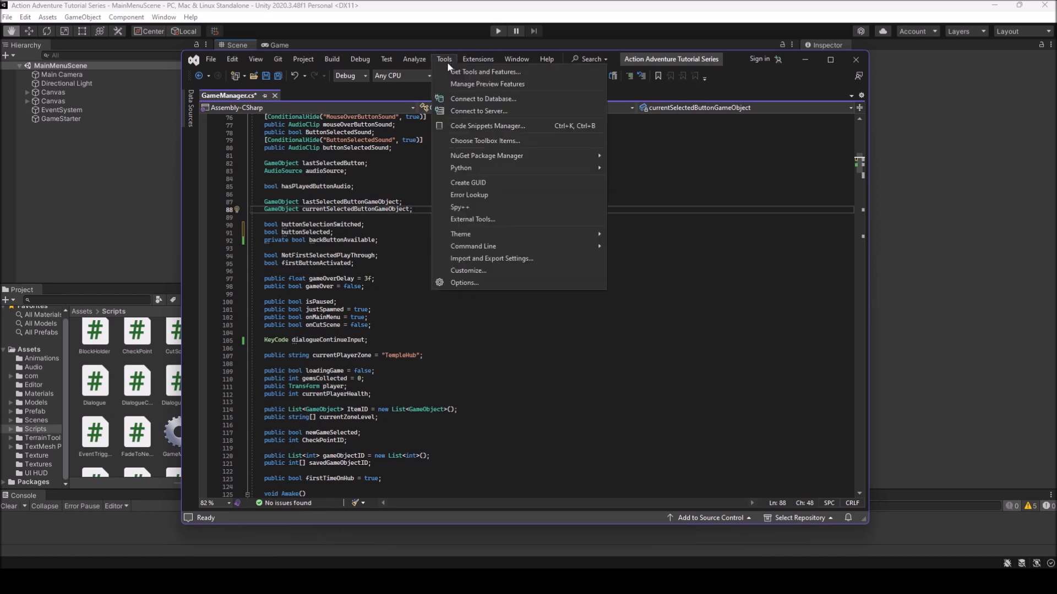
mouse_move(464, 283)
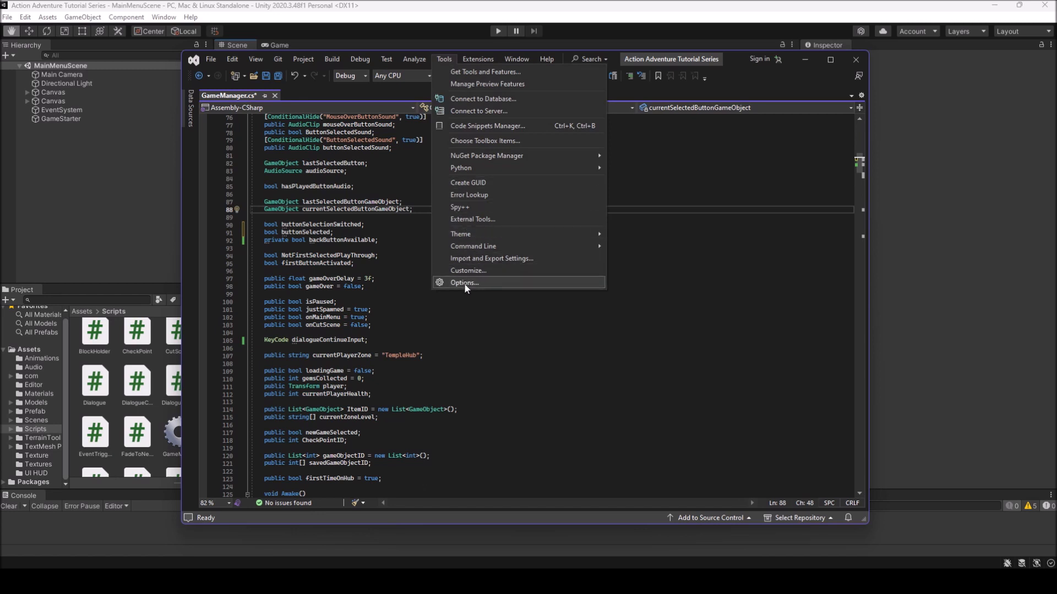
Uncheck C# and all other IntelliCode General options, view Advanced, and confirm with OK
left_click(463, 282)
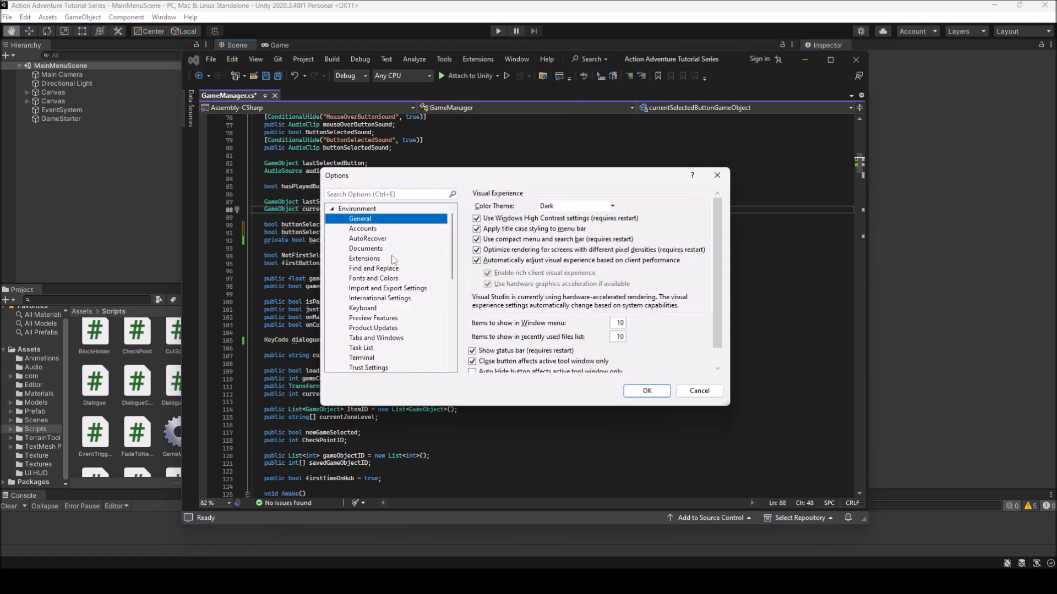
left_click(331, 208)
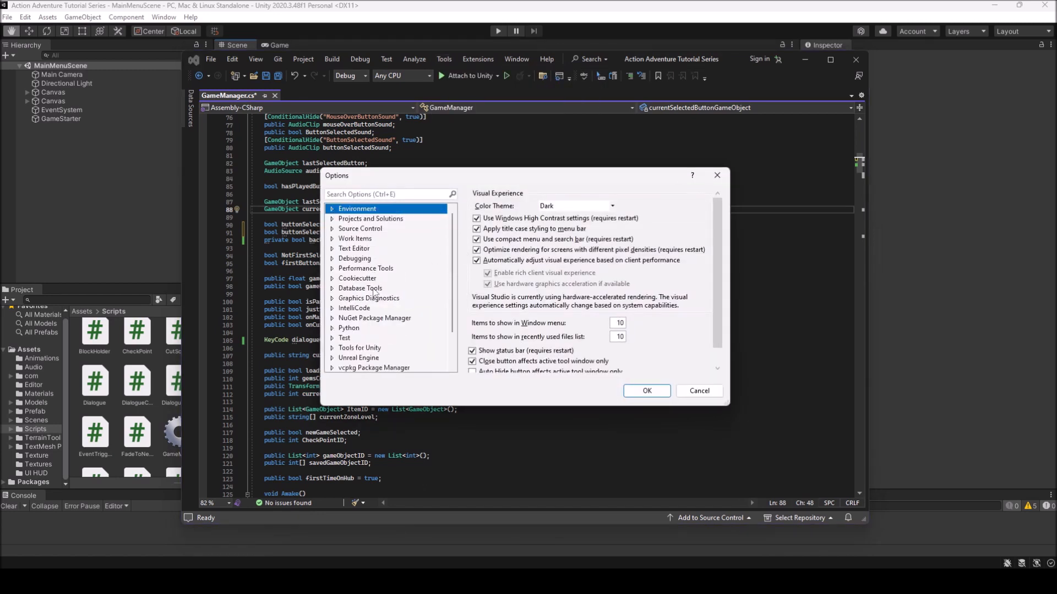
left_click(354, 309)
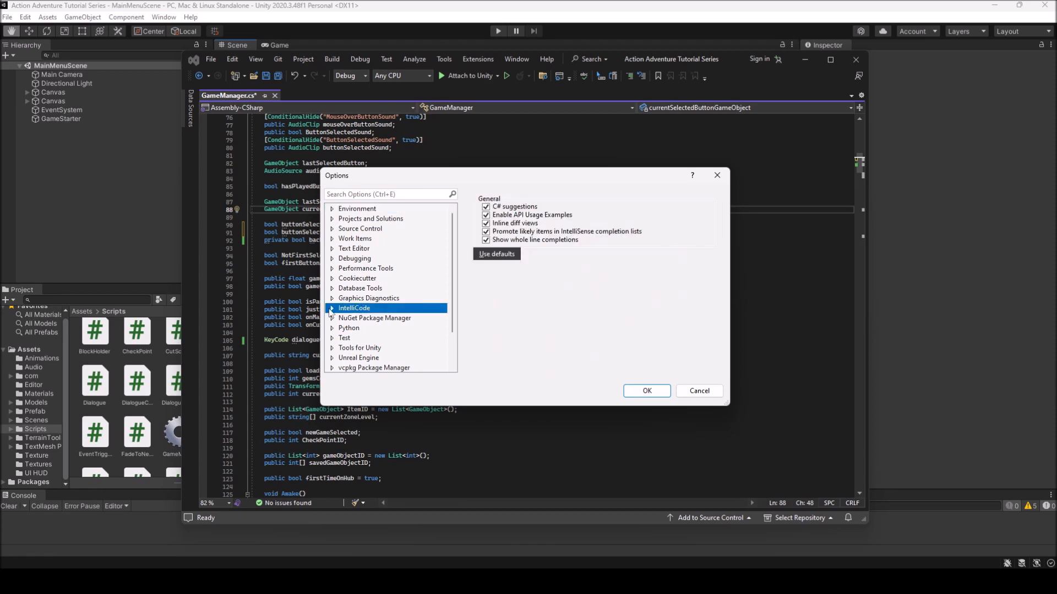
left_click(330, 308)
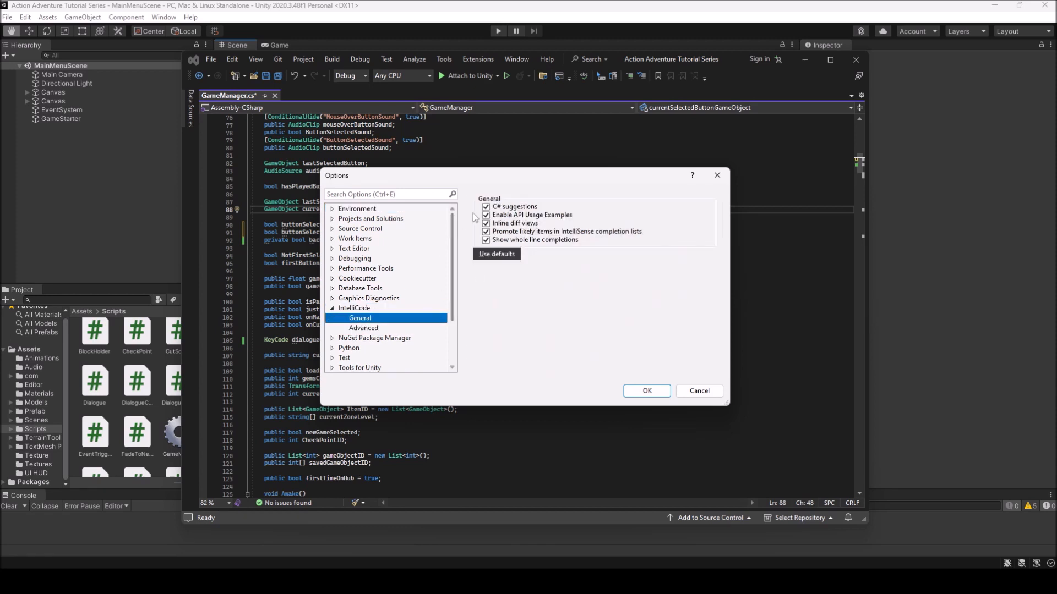
left_click(497, 254)
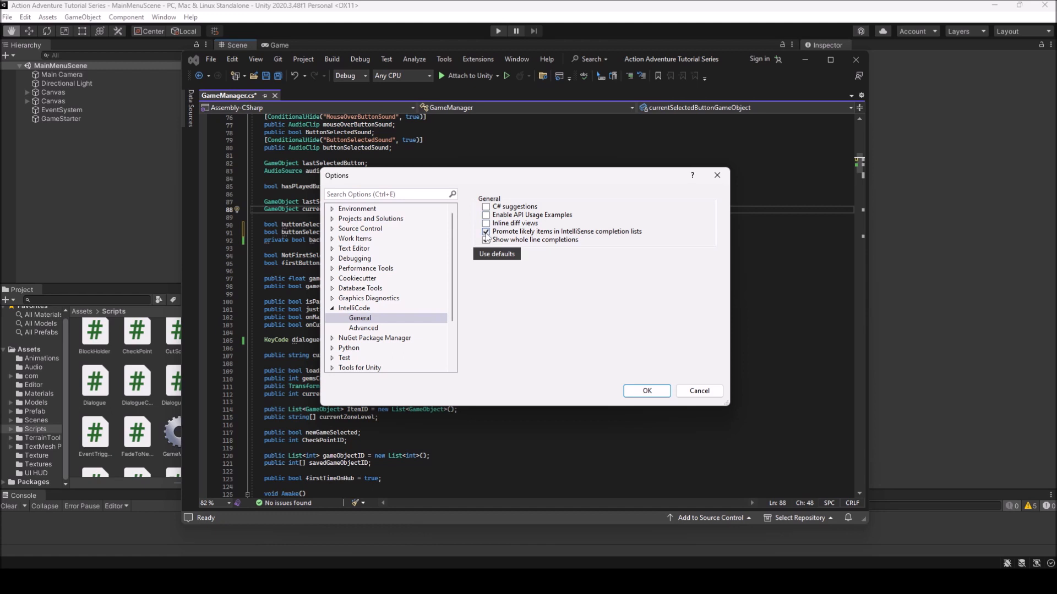
left_click(486, 232)
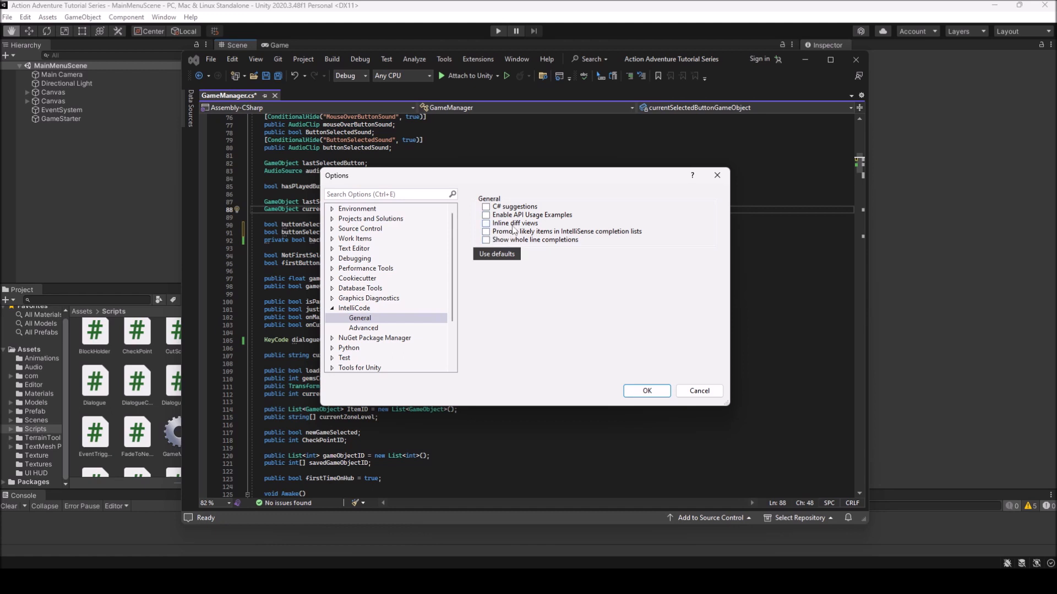
mouse_move(378, 335)
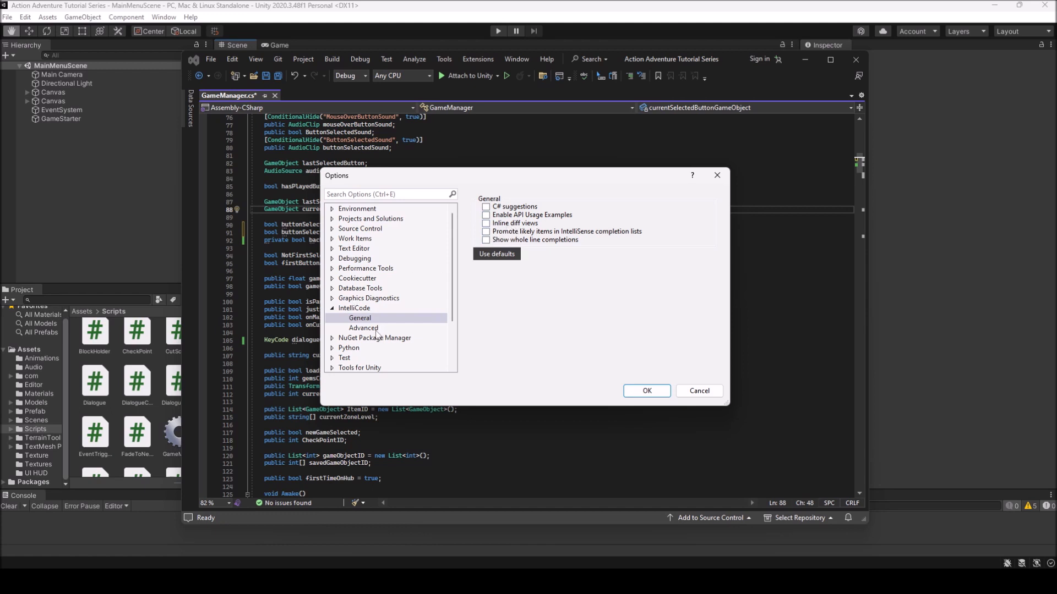
left_click(363, 328)
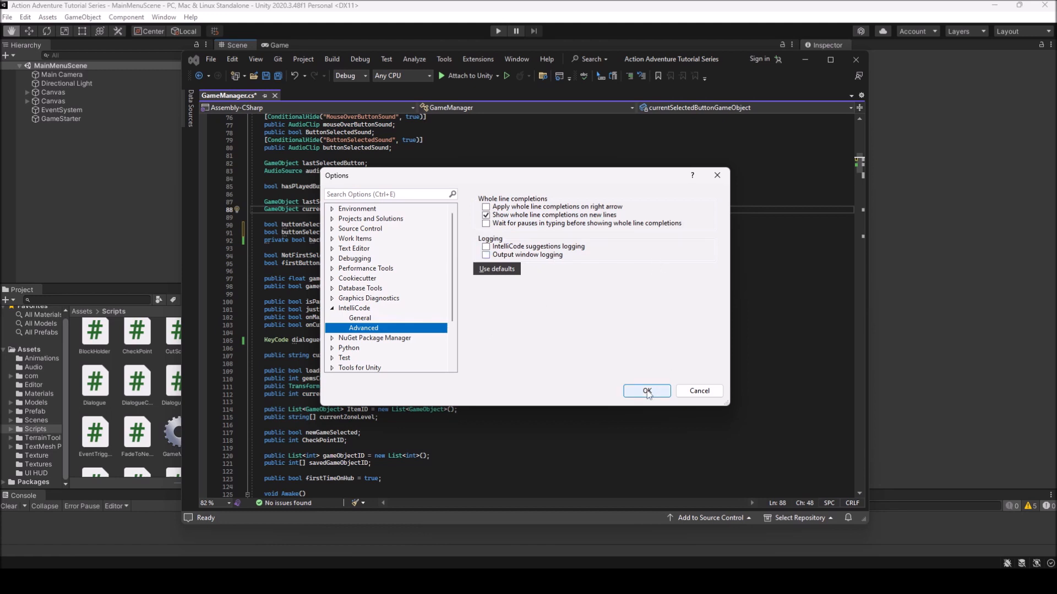
left_click(645, 390)
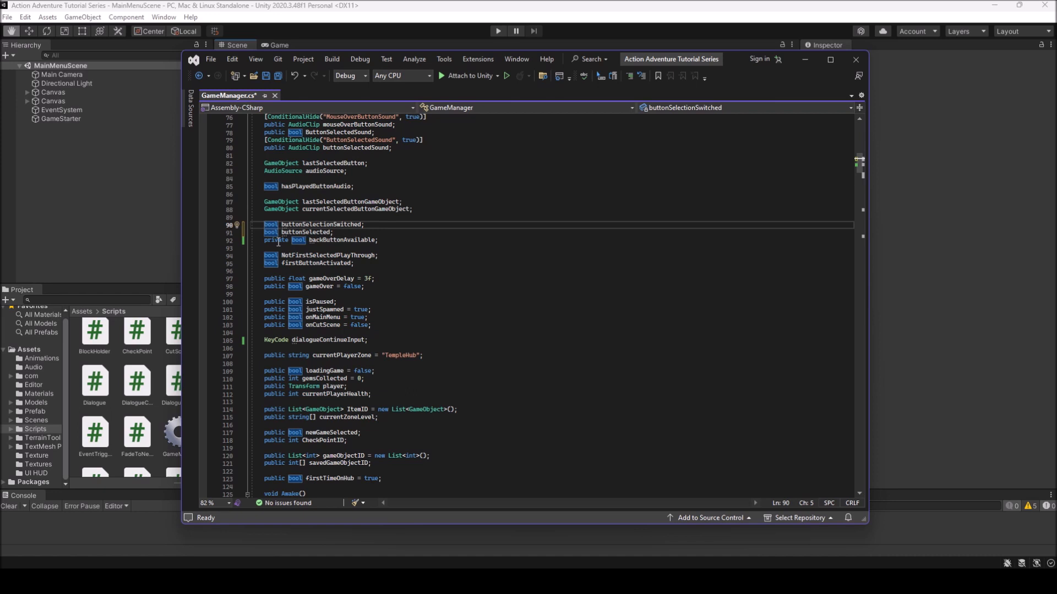
Delete 'private' before bool backButtonAvailable on line 92 and save GameManager.cs
left_click(275, 240)
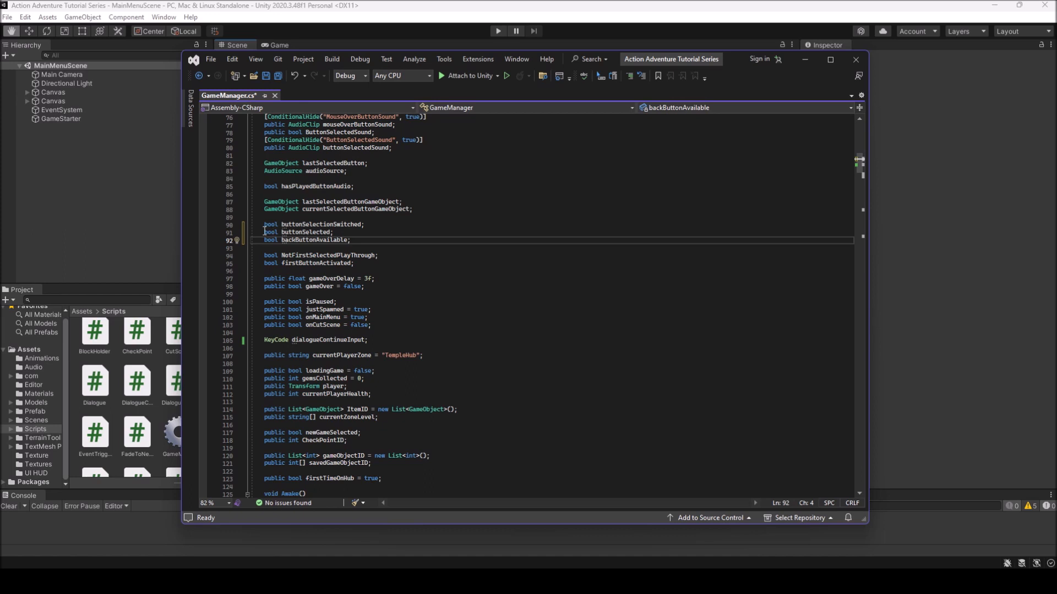
mouse_move(409, 228)
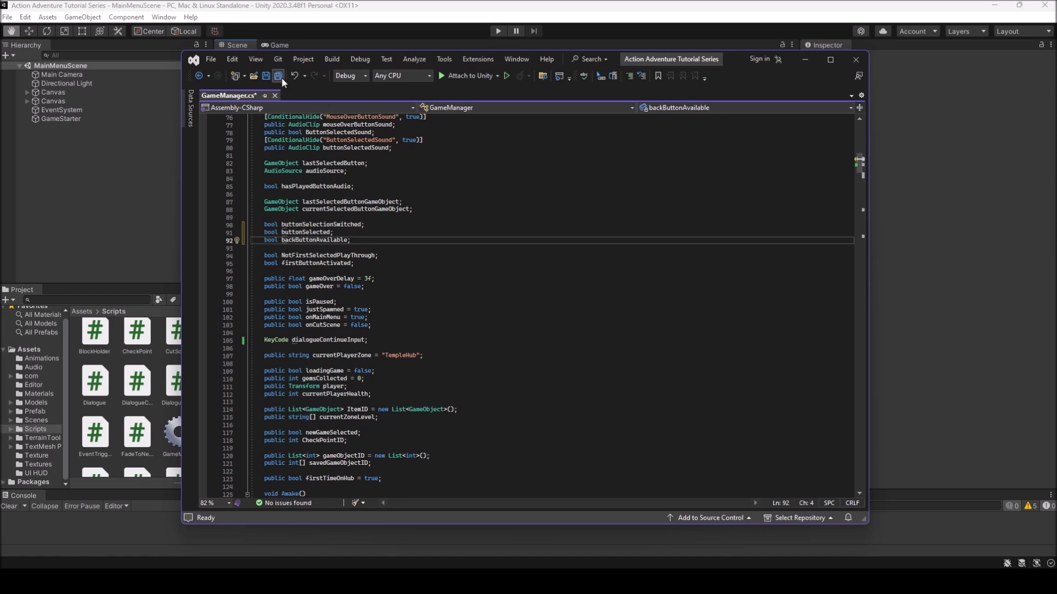
left_click(443, 60)
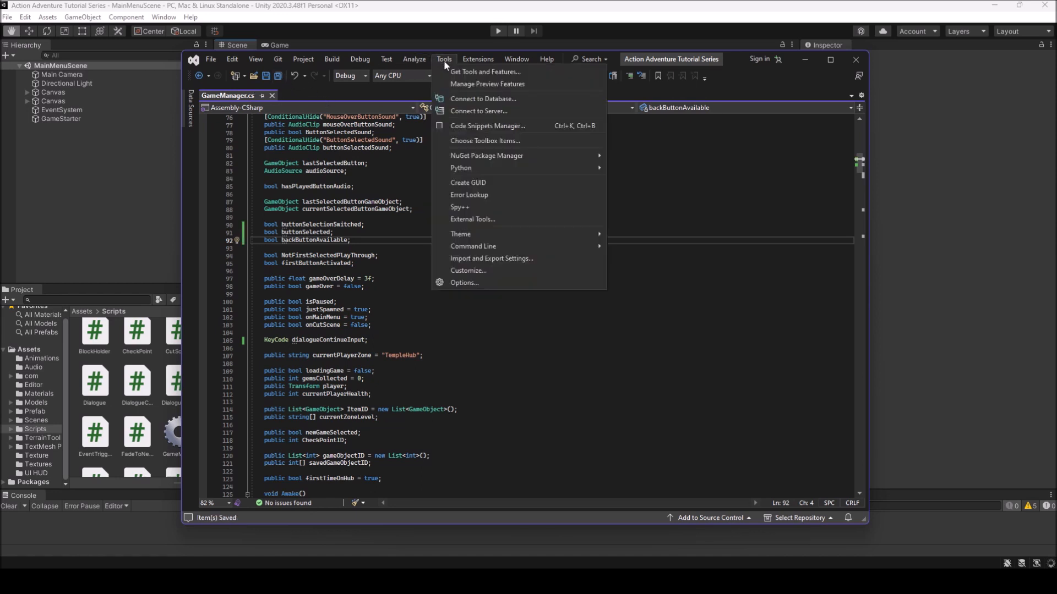
mouse_move(300, 291)
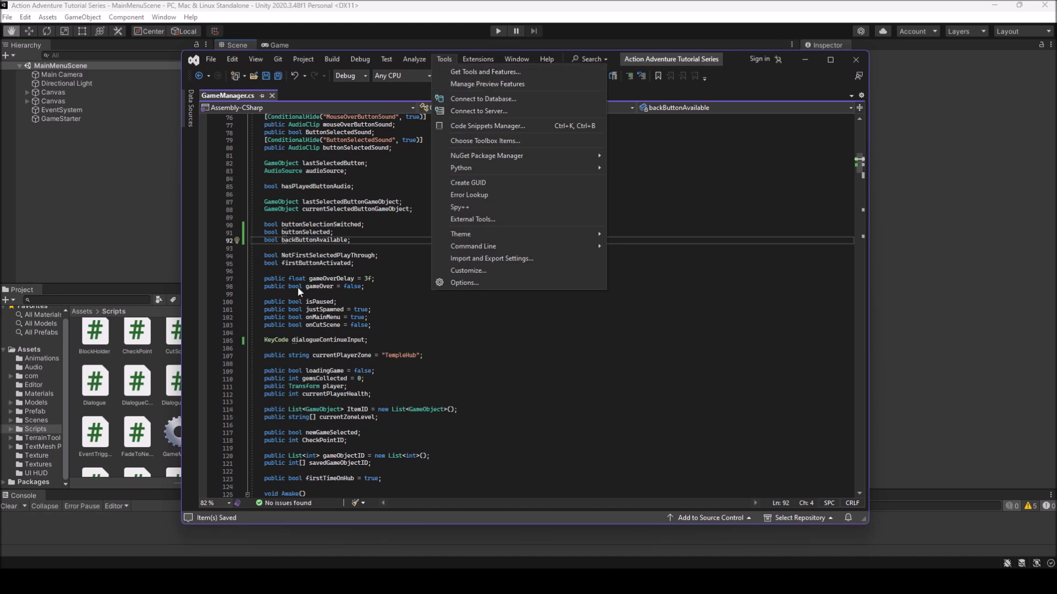
mouse_move(318, 212)
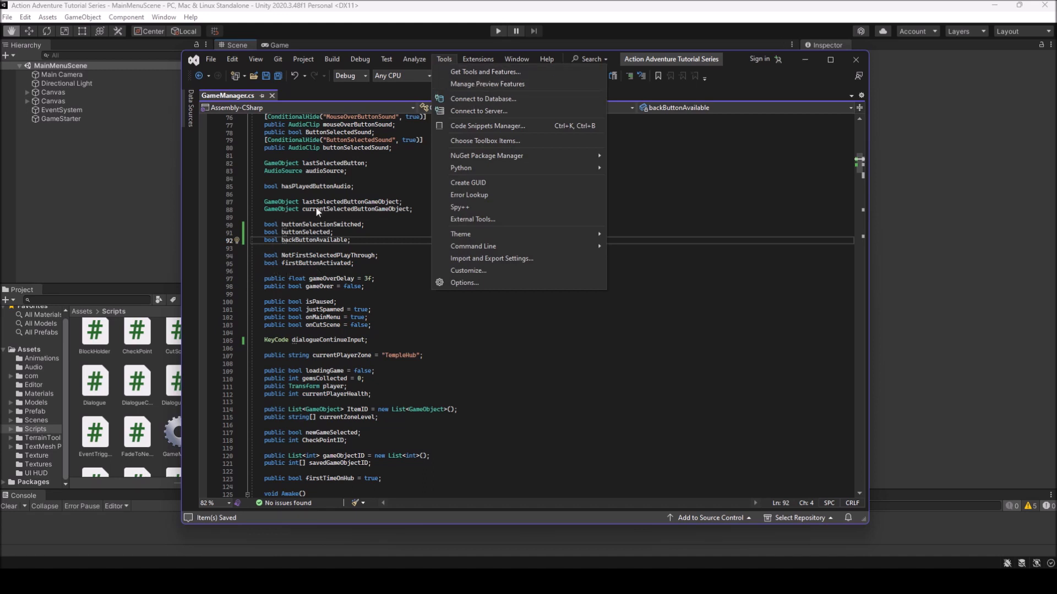
mouse_move(855, 72)
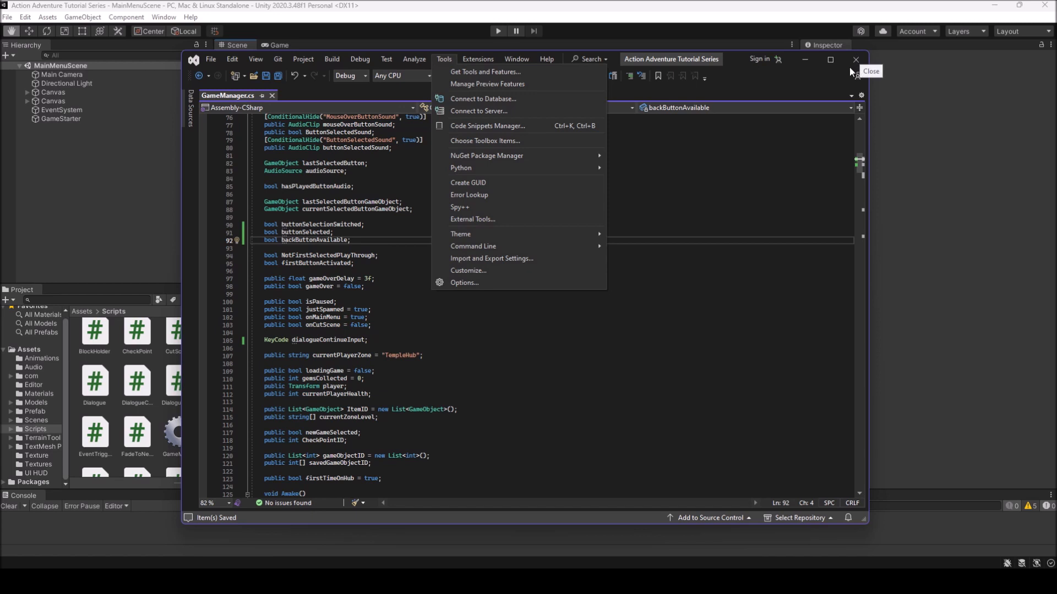
mouse_move(464, 282)
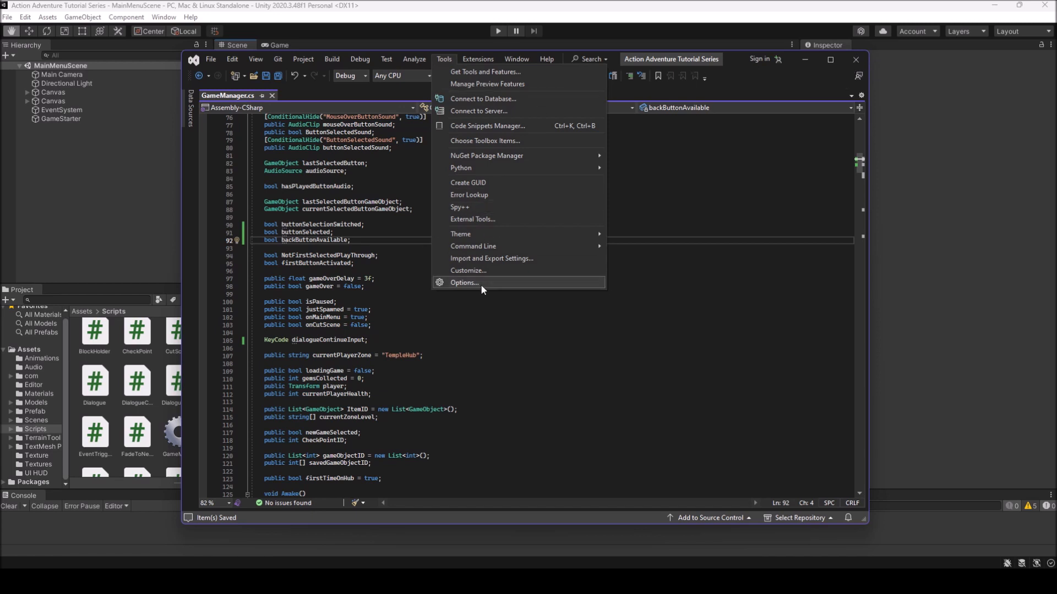
Check the IntelliCode General suggestion options, close Options, and return to line 90
left_click(464, 282)
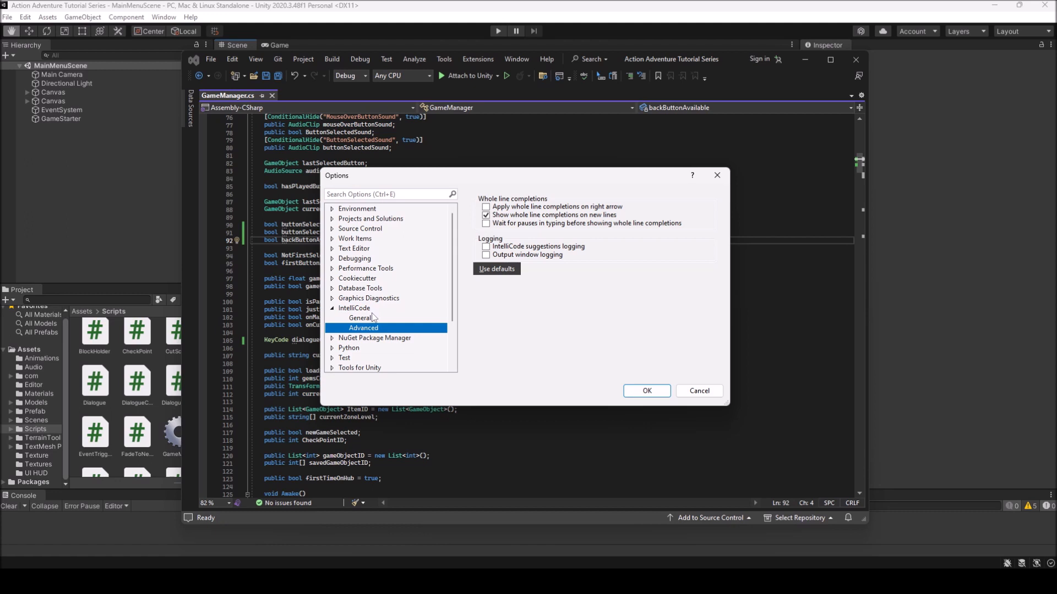
left_click(360, 317)
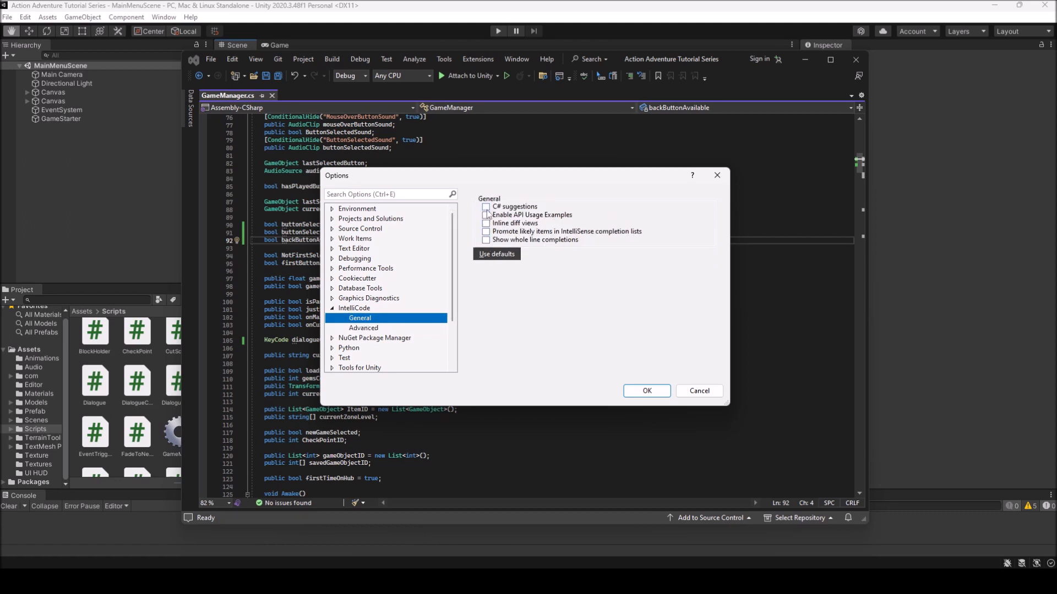
left_click(486, 240)
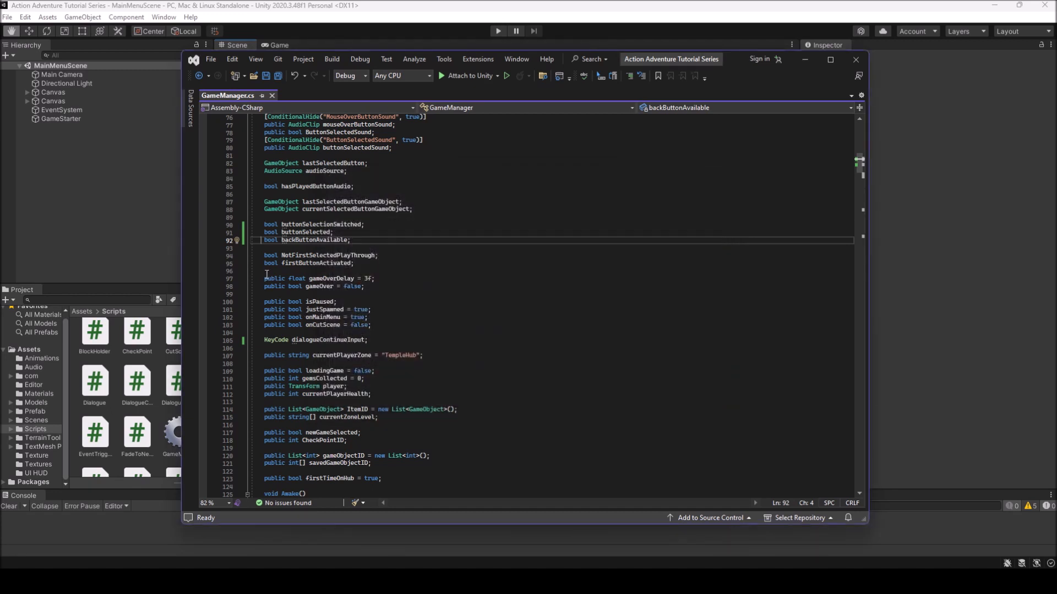
left_click(317, 224)
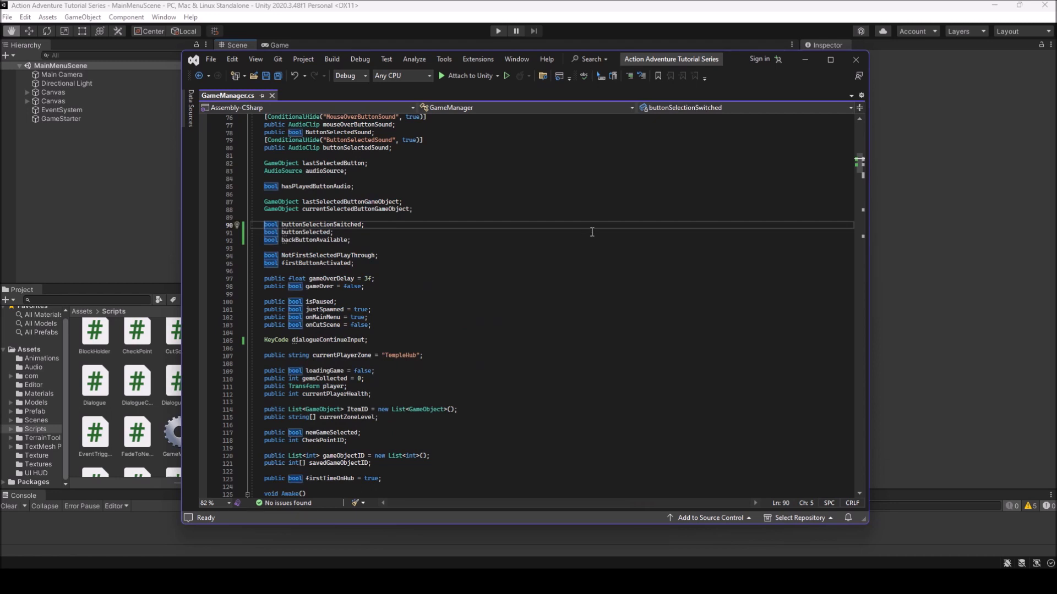
mouse_move(855, 60)
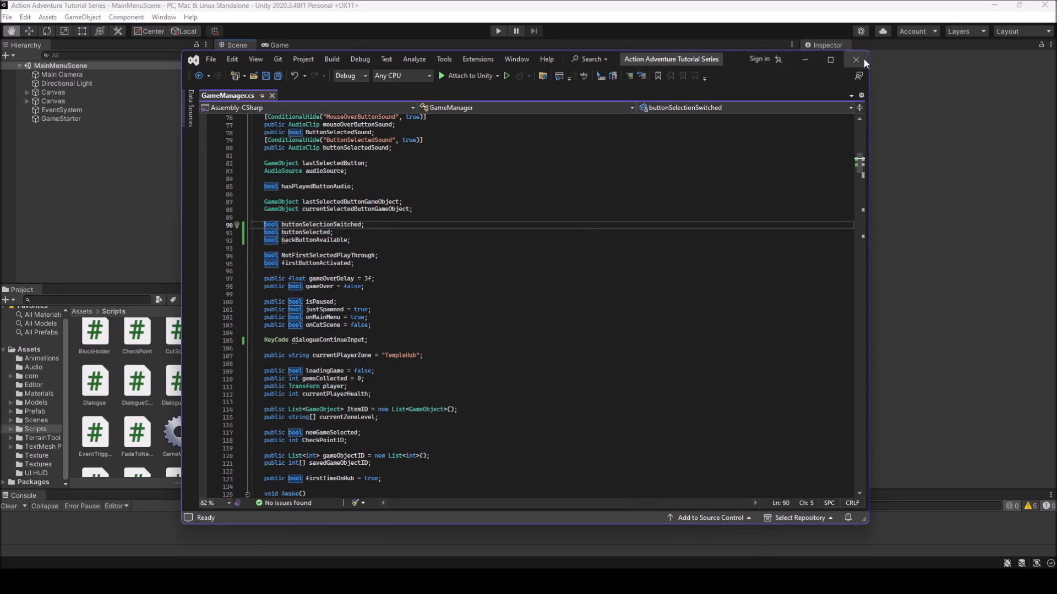
mouse_move(856, 60)
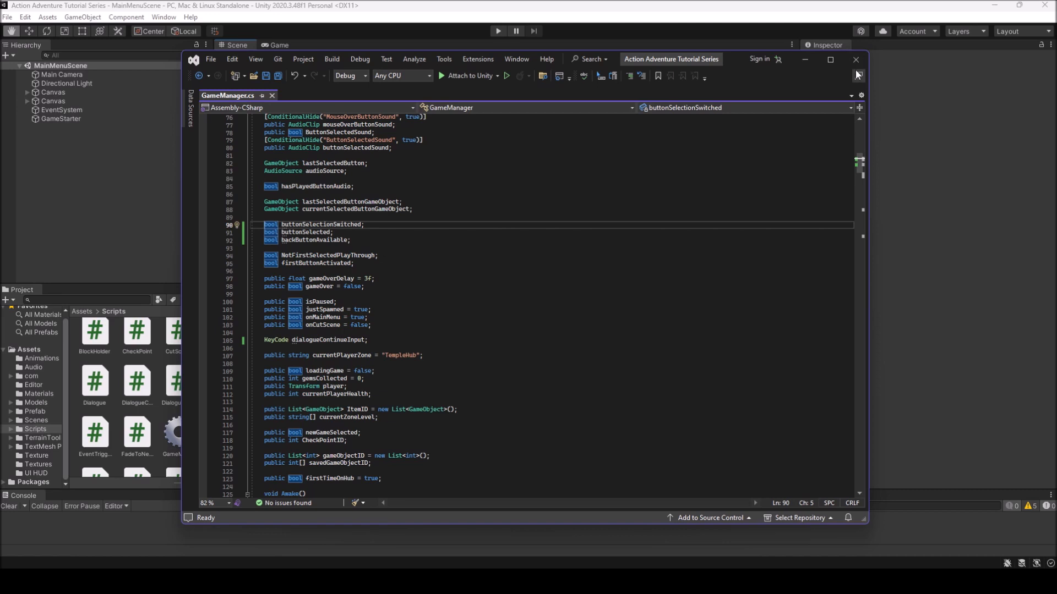
mouse_move(732, 164)
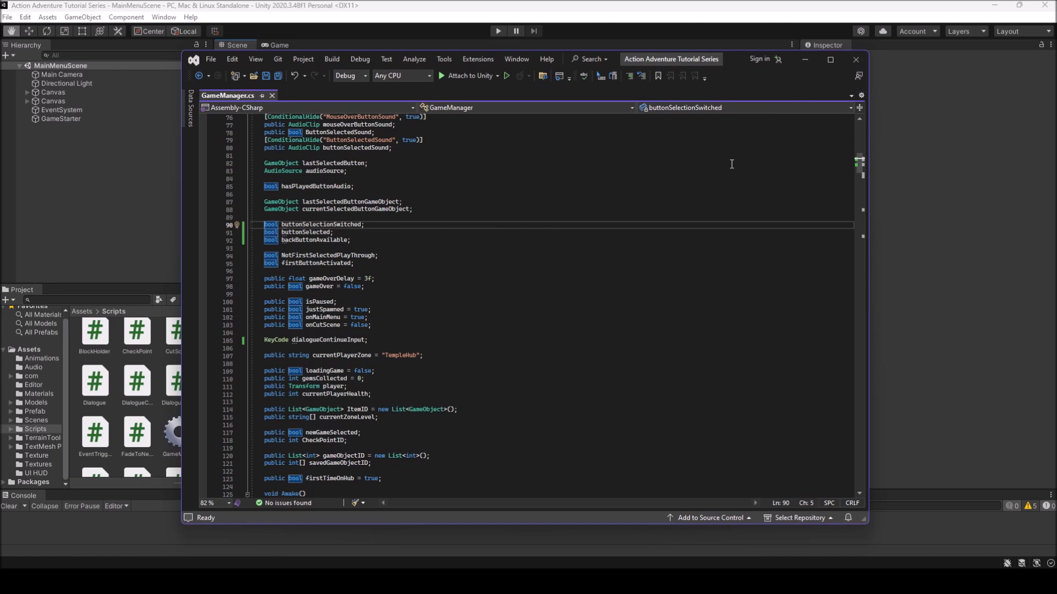
mouse_move(595, 201)
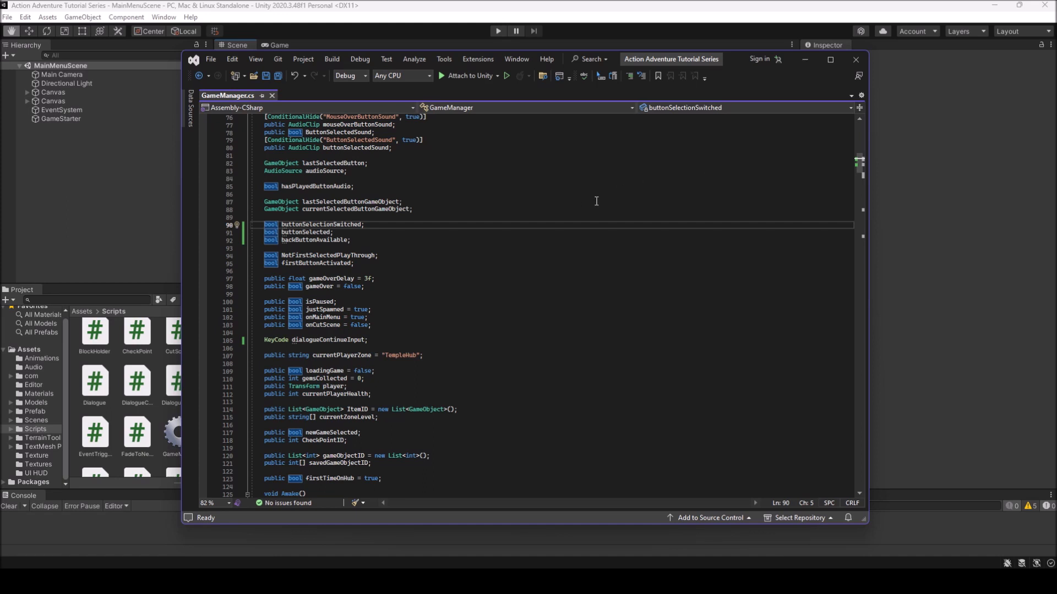
mouse_move(612, 185)
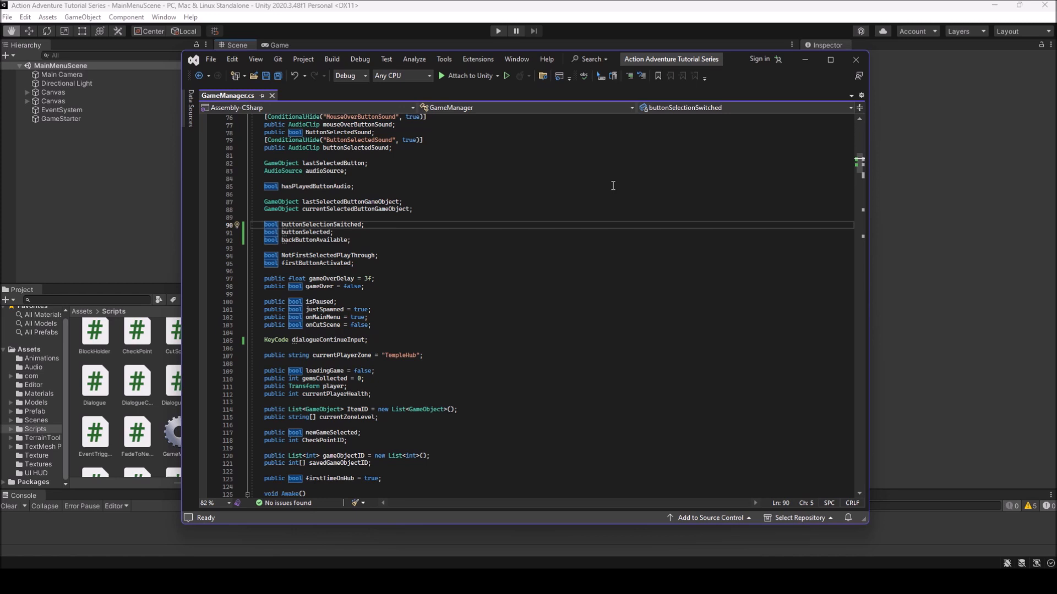
Type 'private' on line 90 and accept IntelliCode's suggestions on lines 91–92
type("pri")
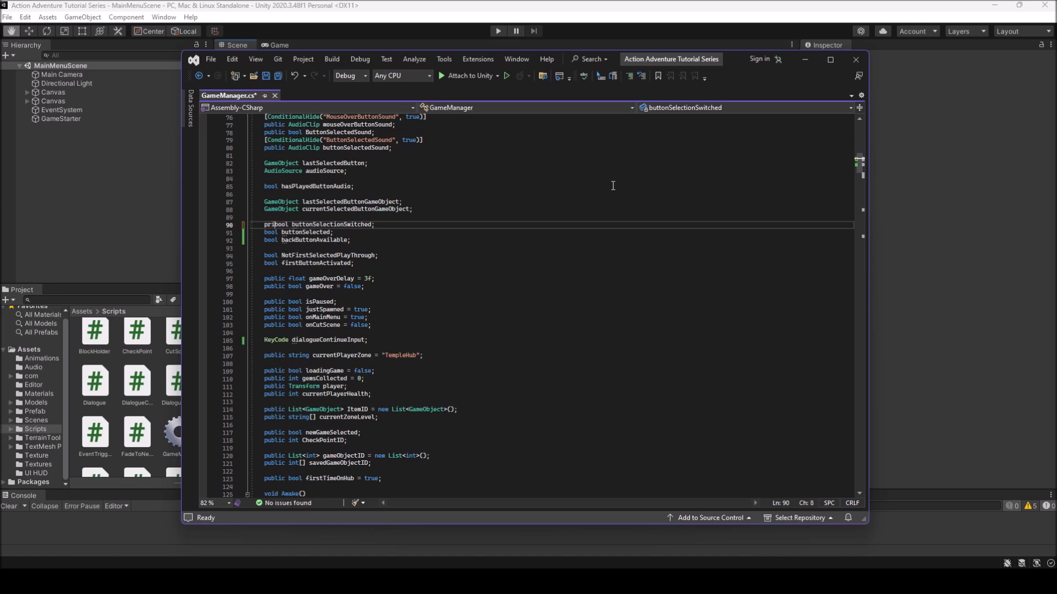
type("vate")
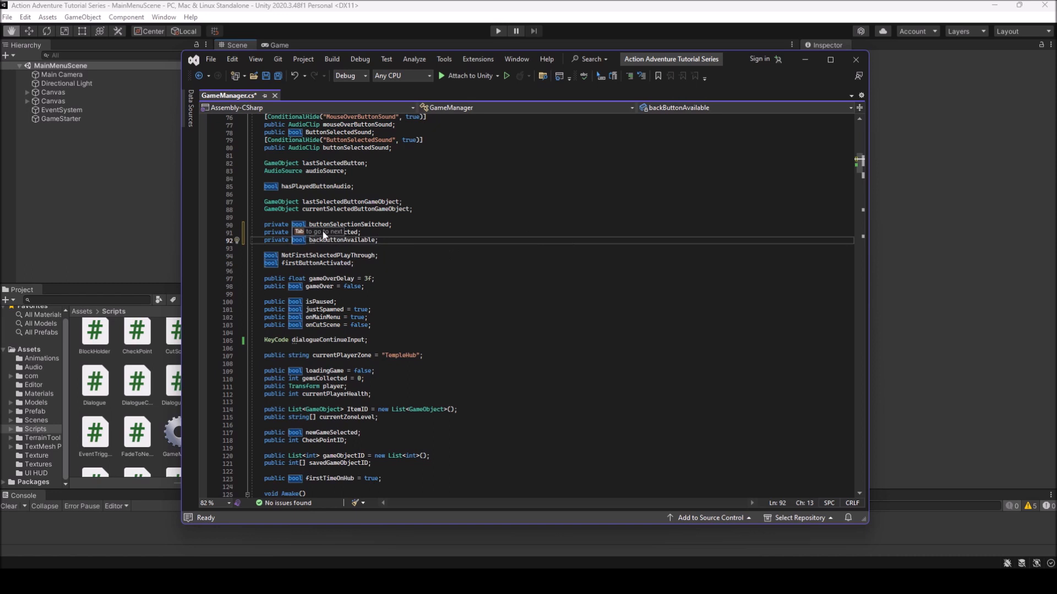
mouse_move(303, 238)
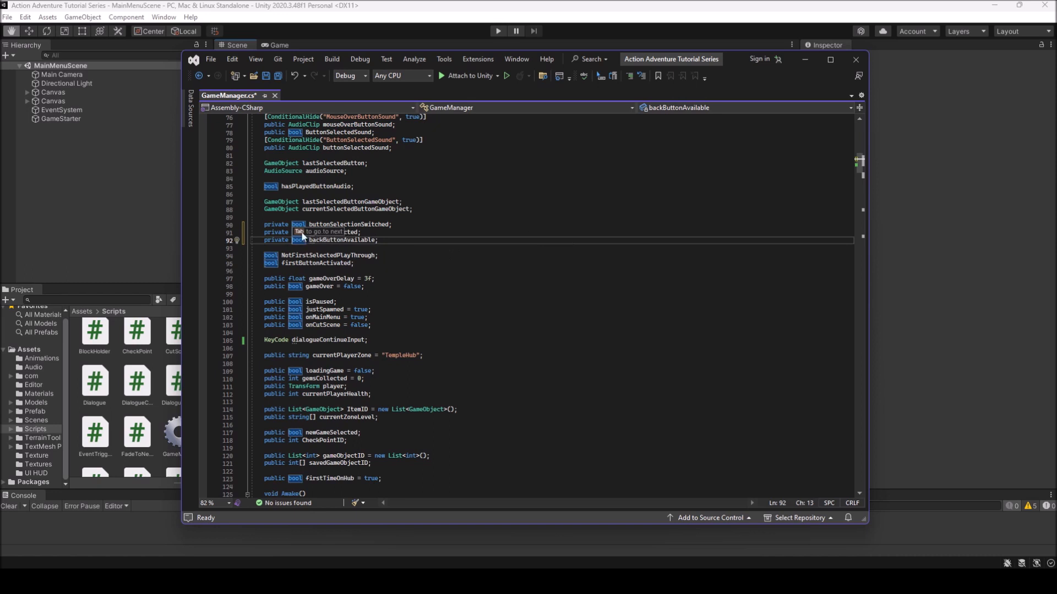
mouse_move(382, 221)
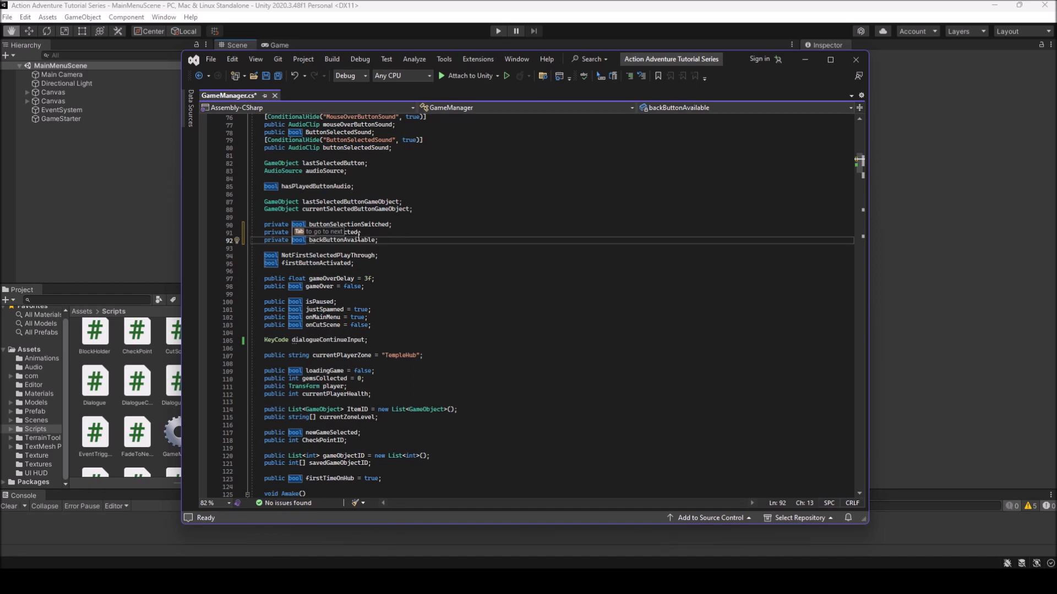
mouse_move(415, 333)
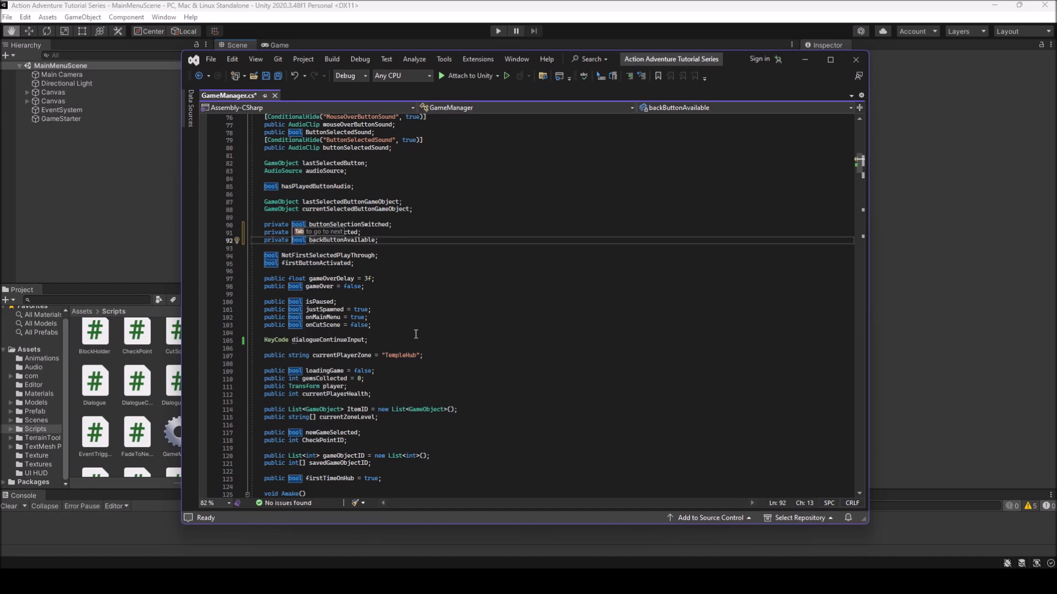
mouse_move(406, 274)
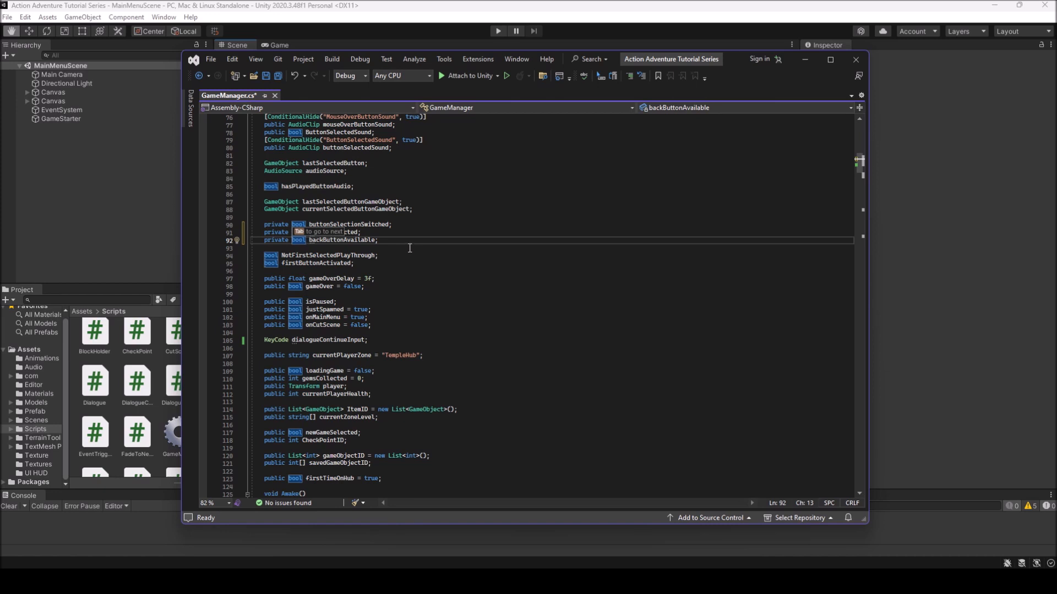
mouse_move(412, 254)
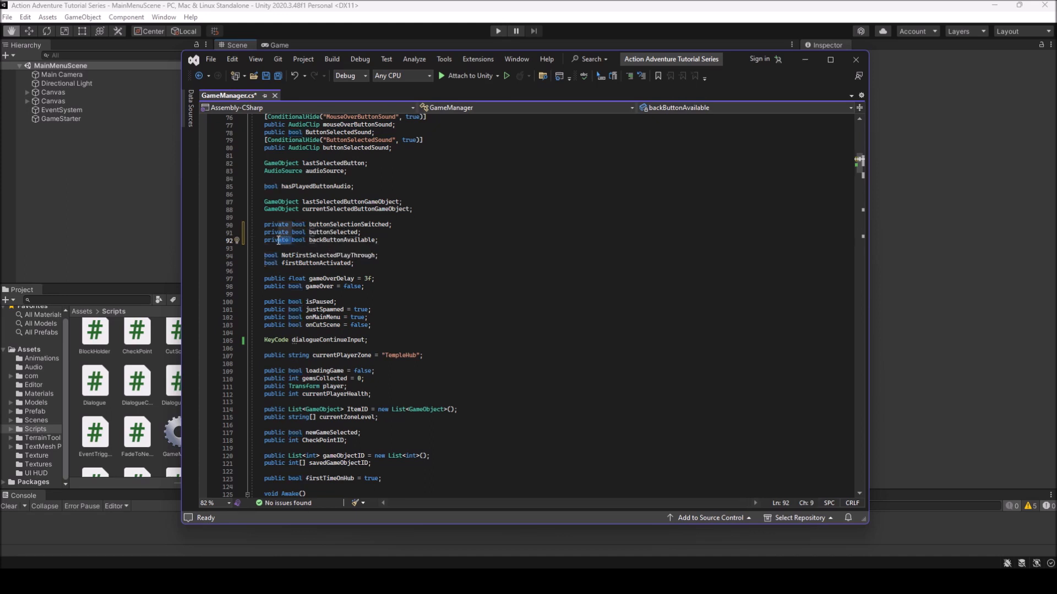
Delete 'private' from lines 90–92 and save GameManager.cs with Ctrl+S
left_click(290, 240)
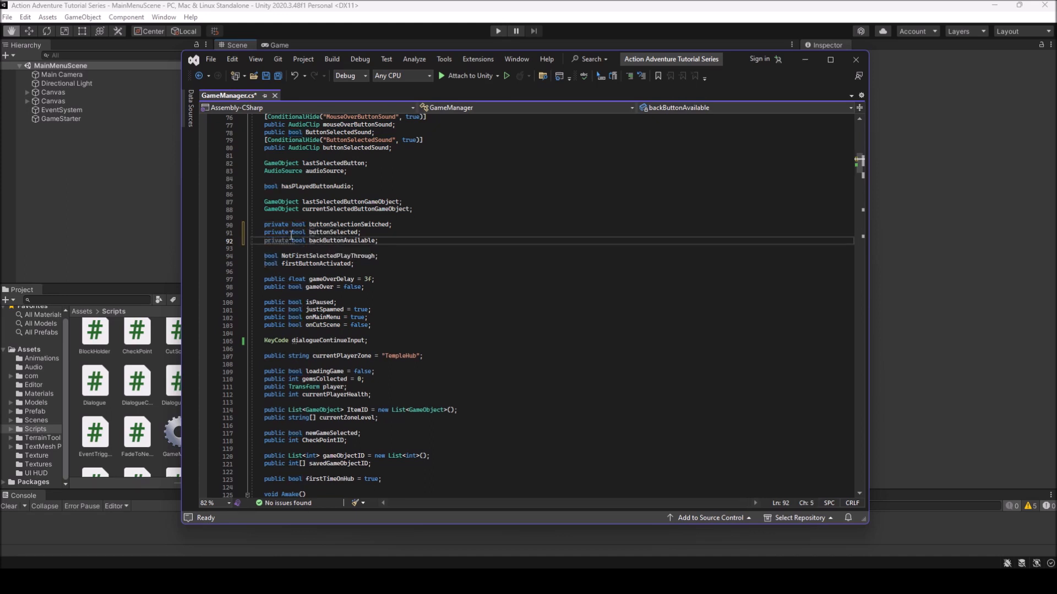
double_click(294, 240)
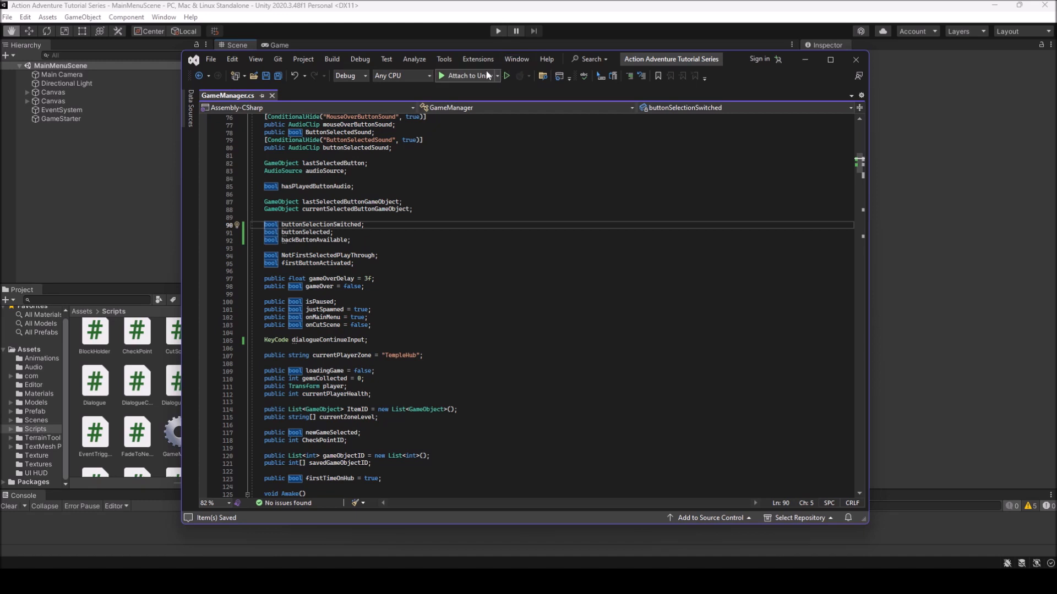
Uncheck all IntelliCode General options in Tools > Options and confirm with OK
left_click(443, 60)
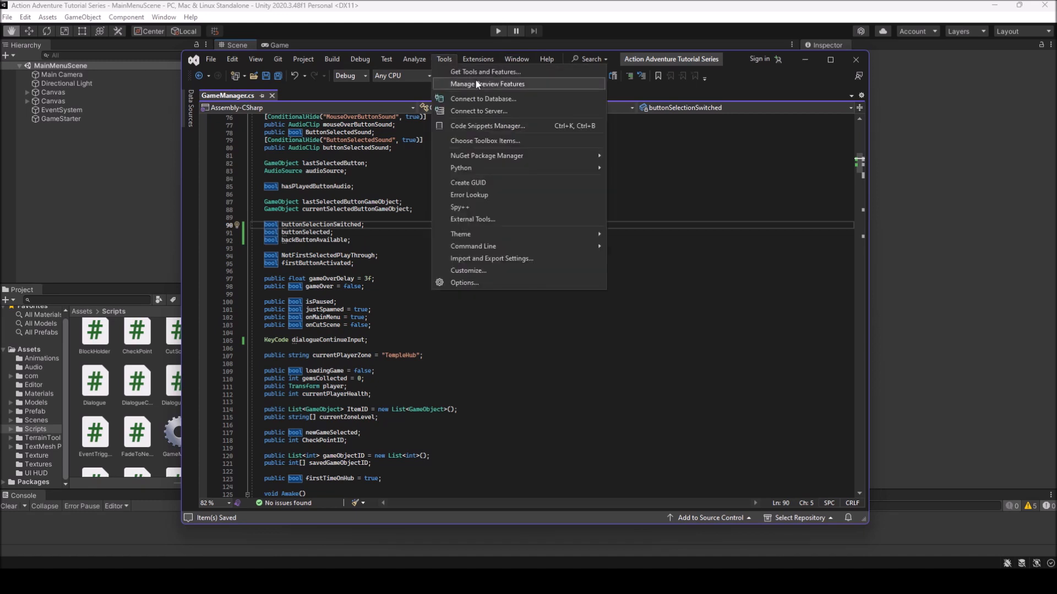
left_click(465, 283)
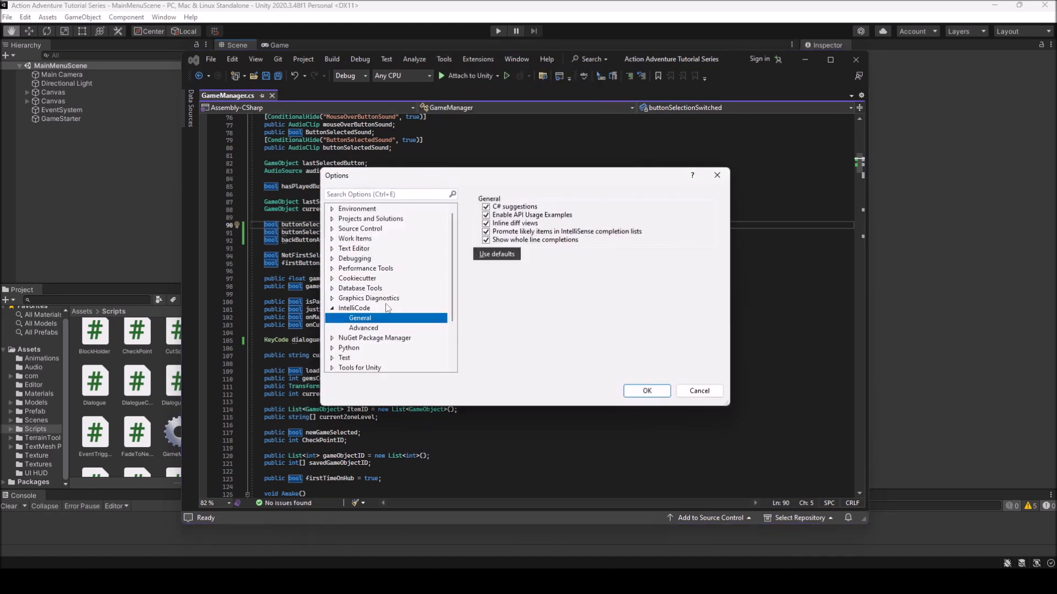
left_click(486, 223)
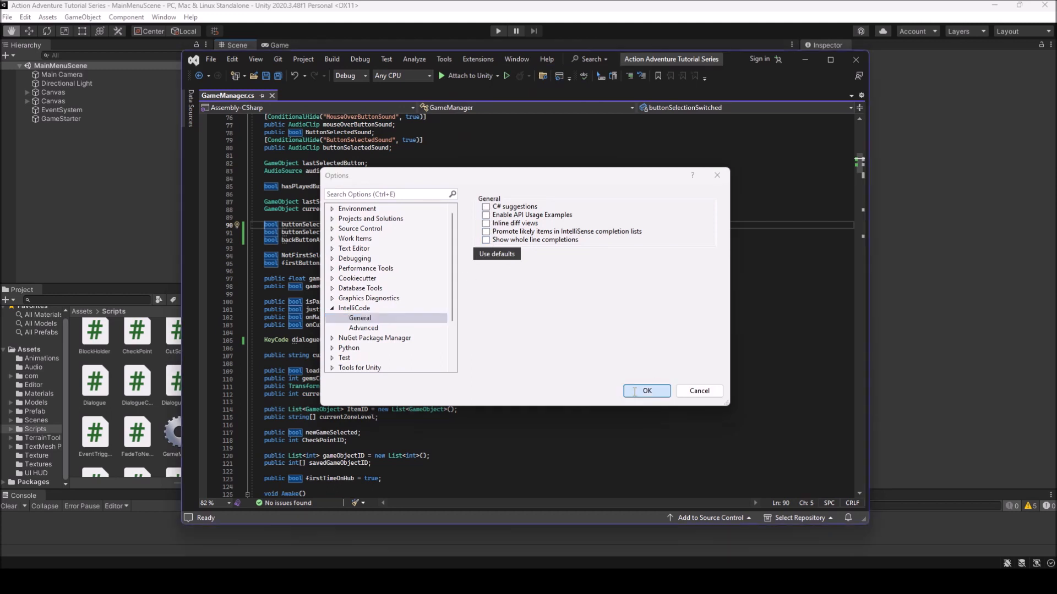
left_click(645, 391)
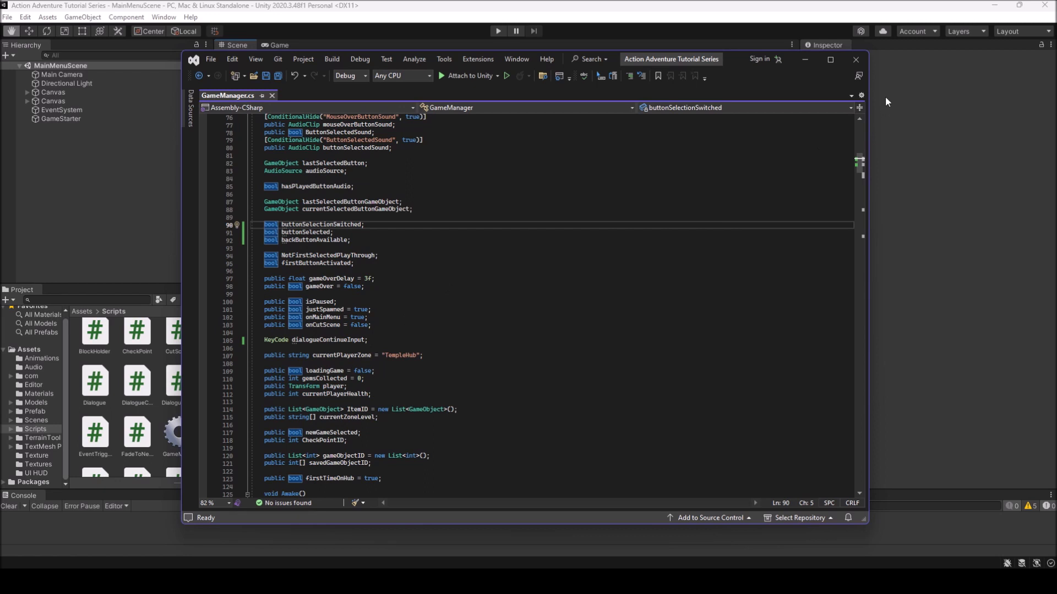
mouse_move(662, 276)
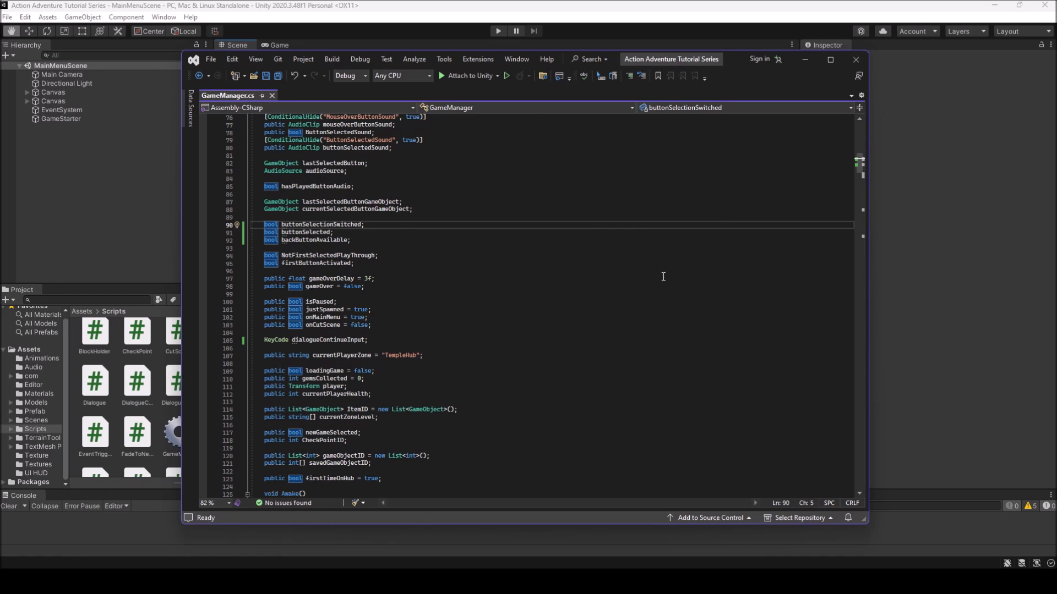